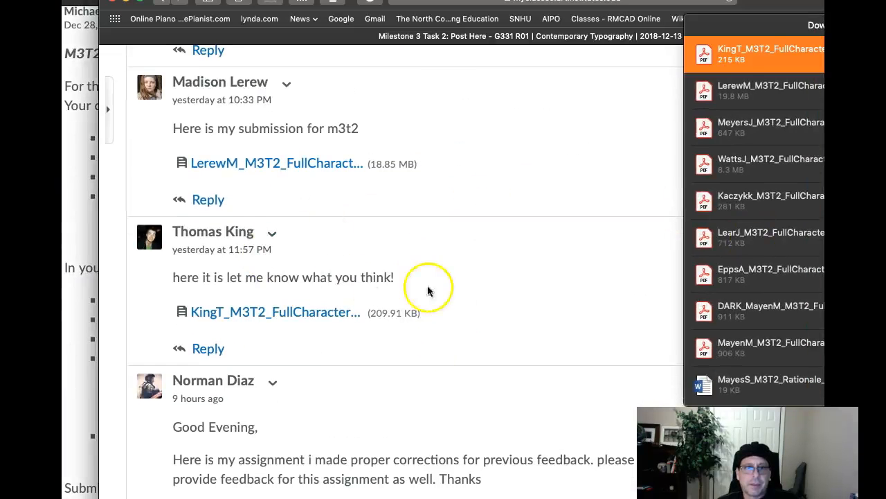
Step: Open Thomas King's downloaded KingT_M3T2_FullCharacter PDF from the browser's Downloads list
left_click(762, 54)
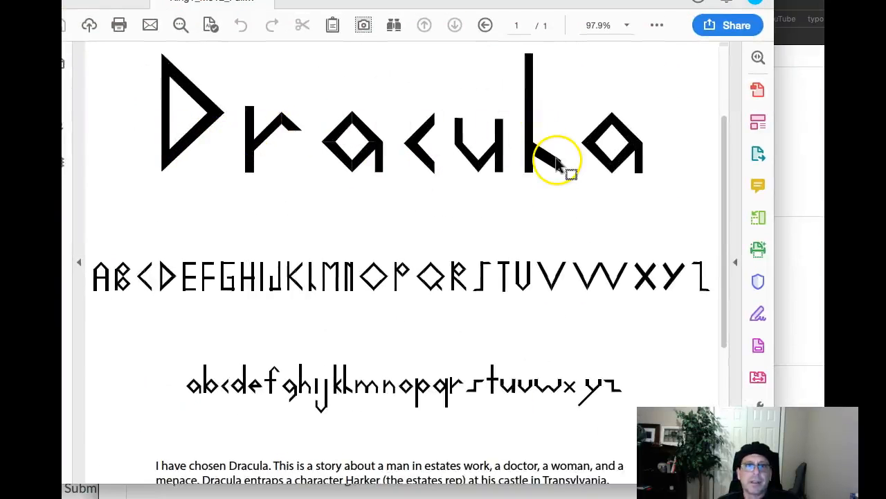
mouse_move(552, 231)
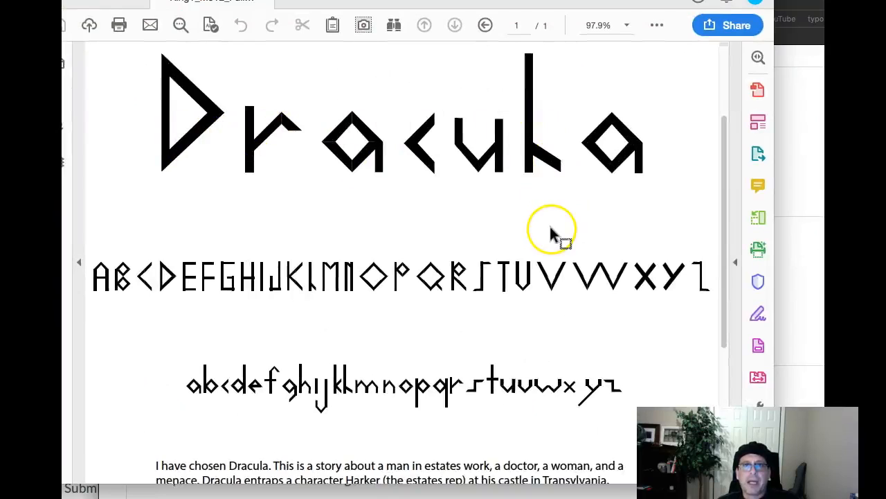
mouse_move(561, 222)
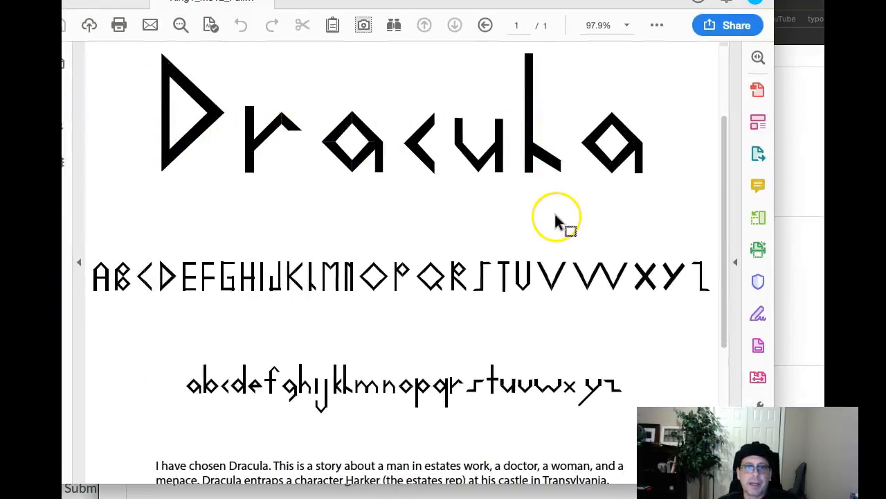
mouse_move(454, 391)
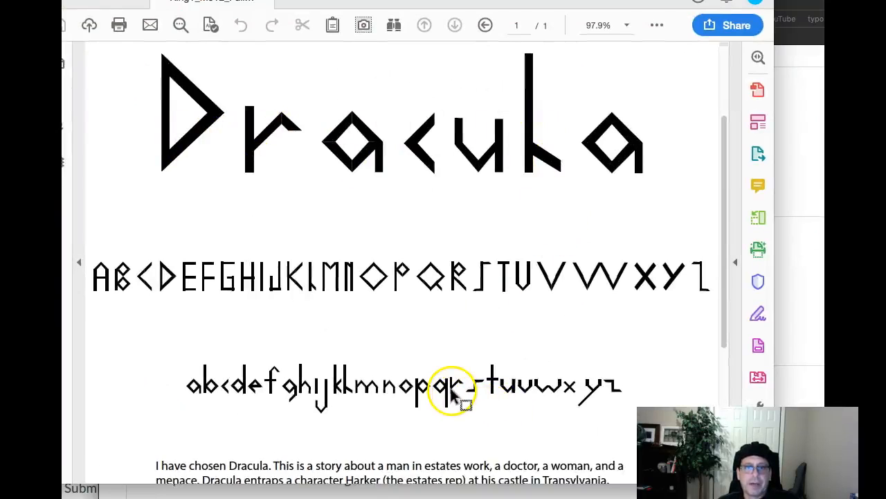
mouse_move(245, 118)
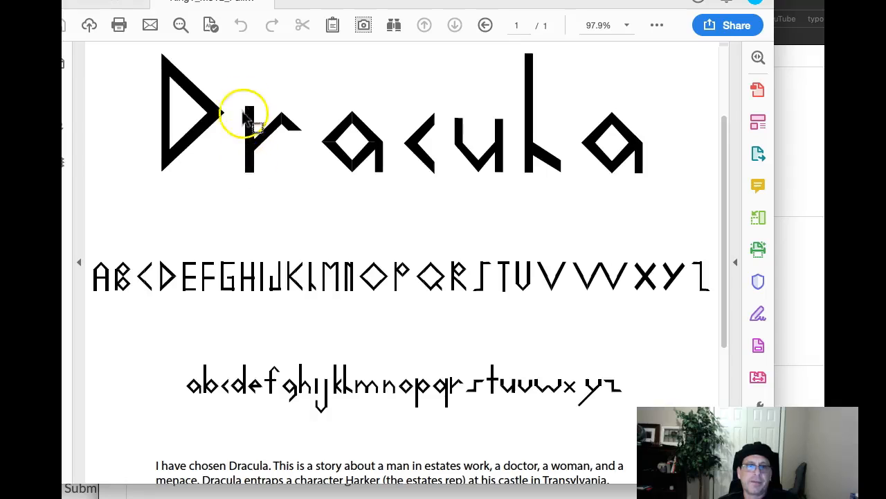
mouse_move(251, 100)
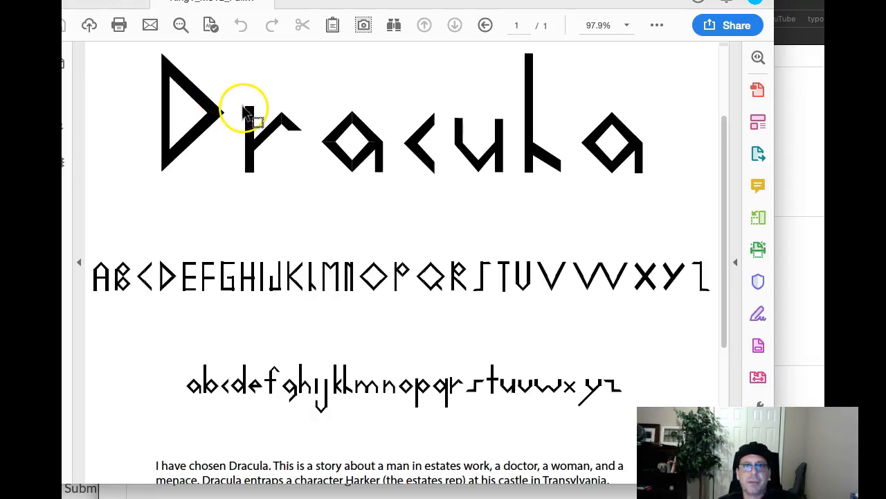
mouse_move(286, 109)
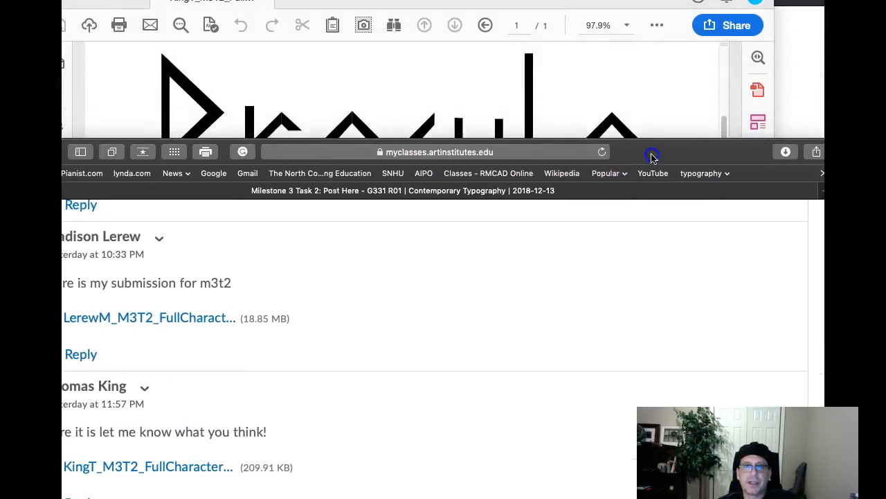
scroll("up", 3)
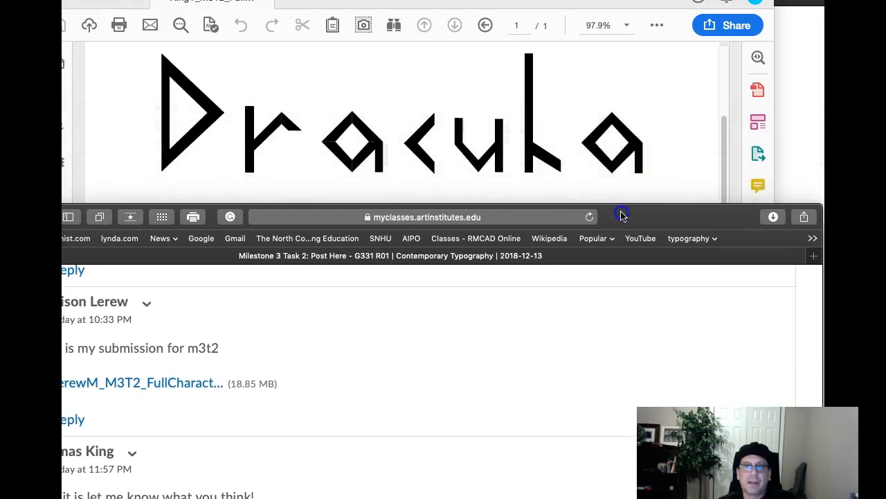
mouse_move(429, 154)
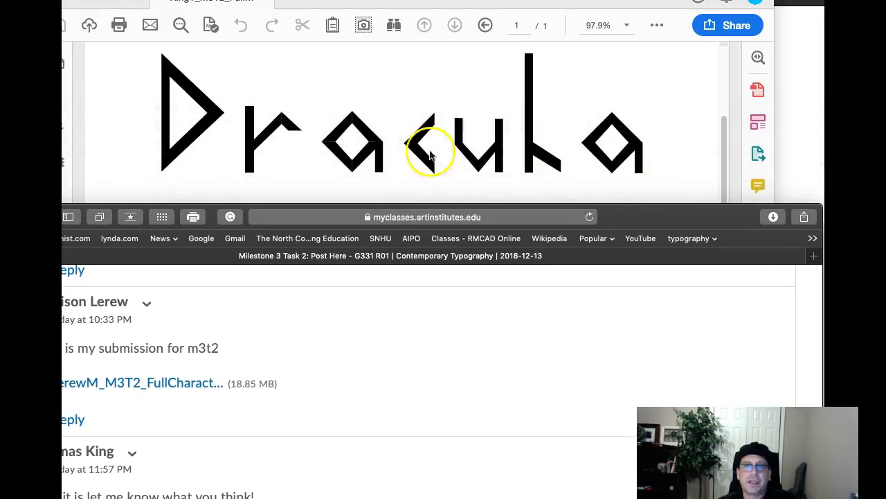
mouse_move(641, 222)
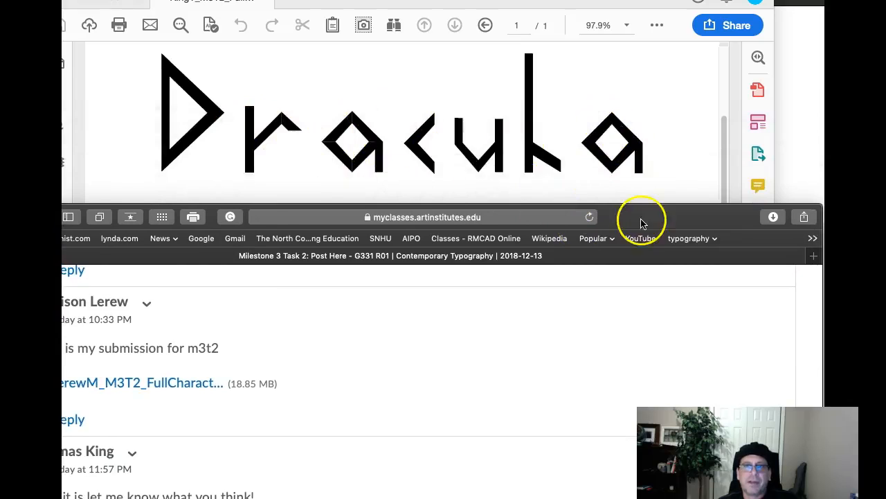
scroll("down", 3)
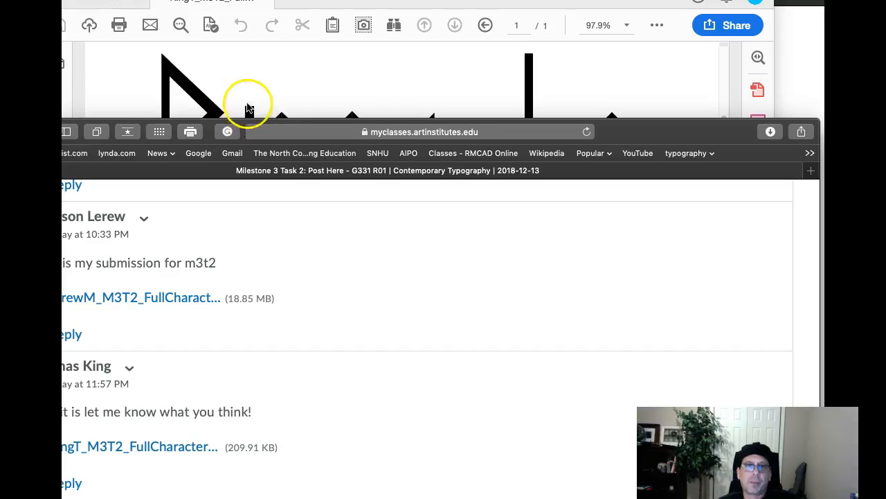
mouse_move(266, 111)
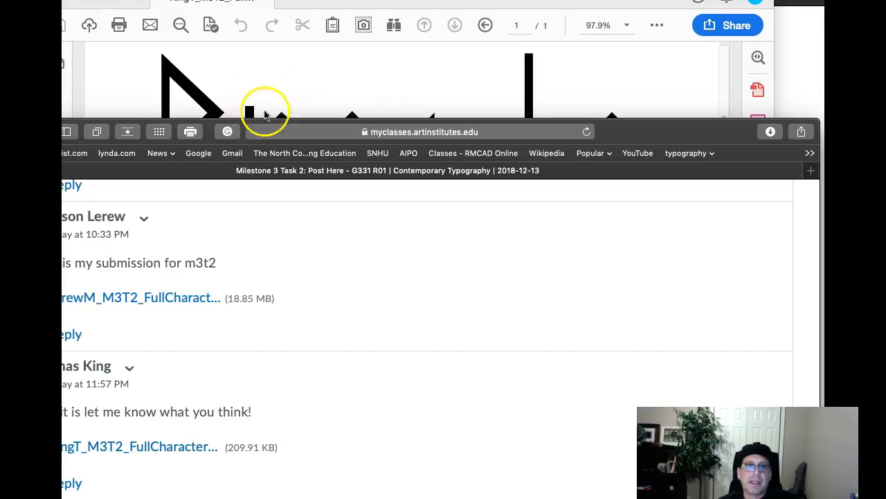
mouse_move(340, 97)
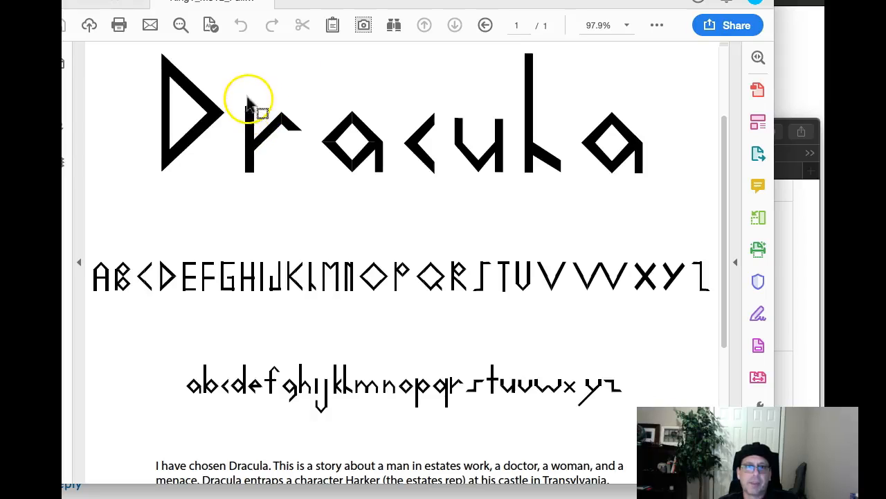
mouse_move(252, 114)
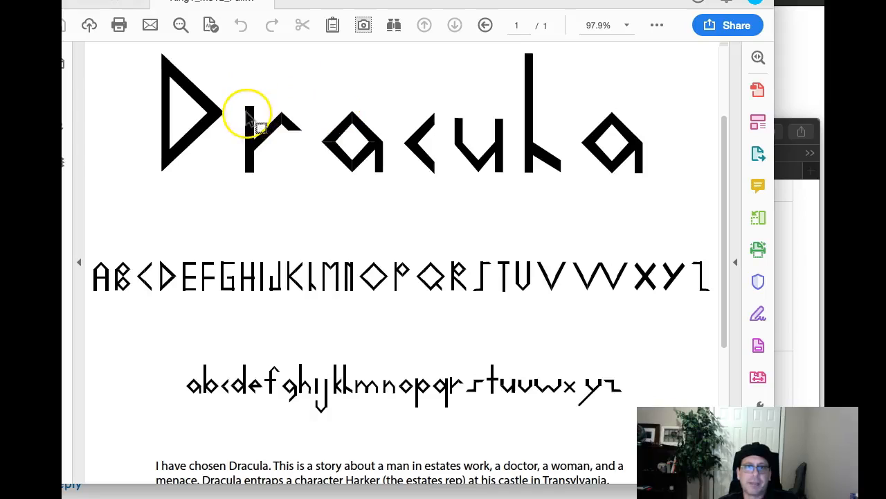
mouse_move(322, 146)
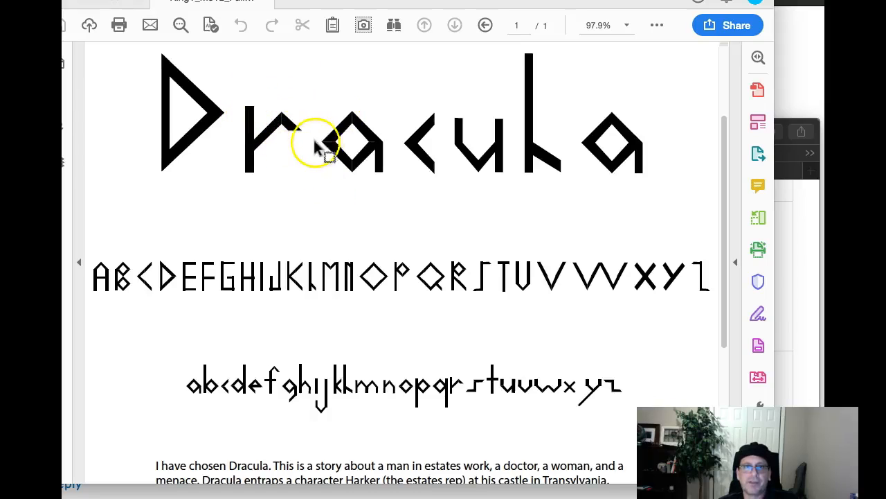
mouse_move(406, 177)
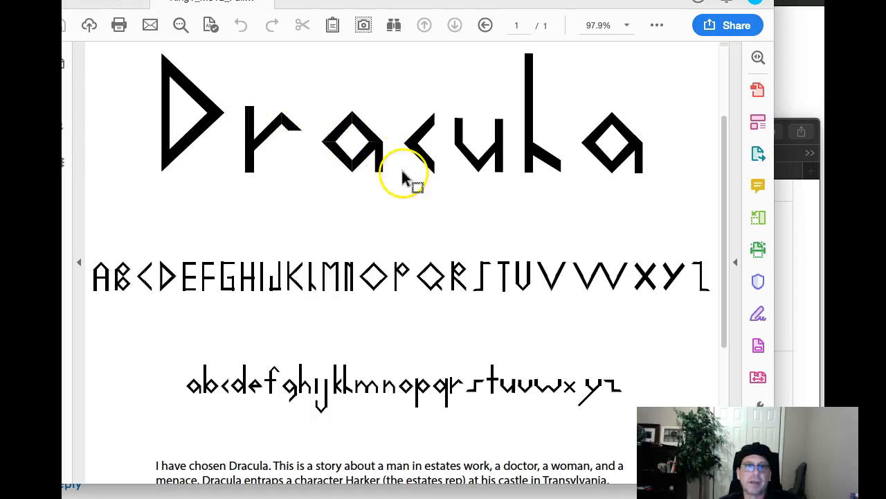
mouse_move(374, 142)
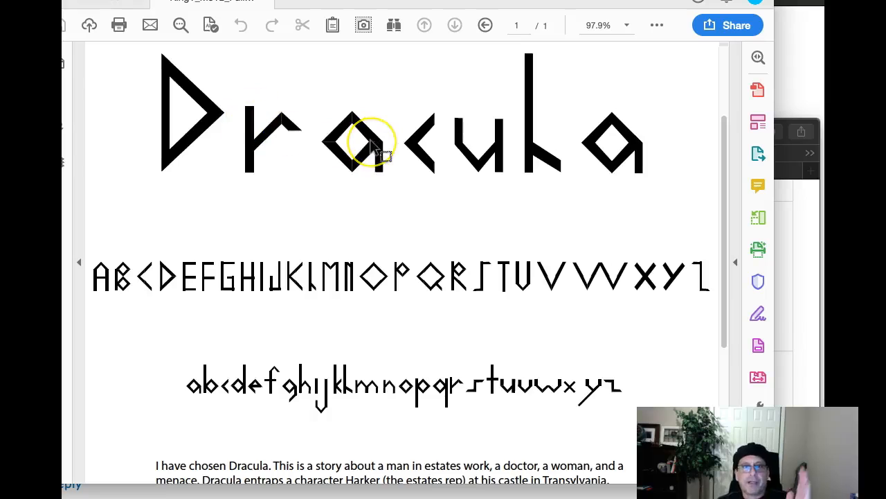
mouse_move(252, 117)
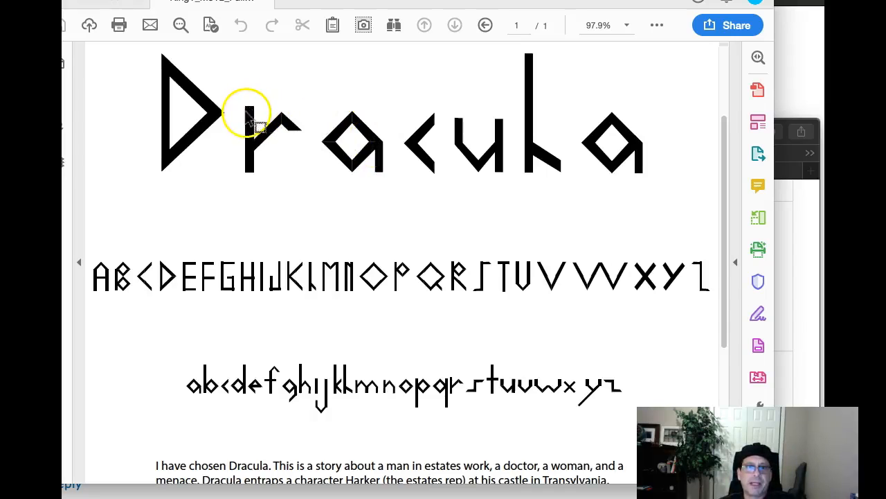
mouse_move(568, 232)
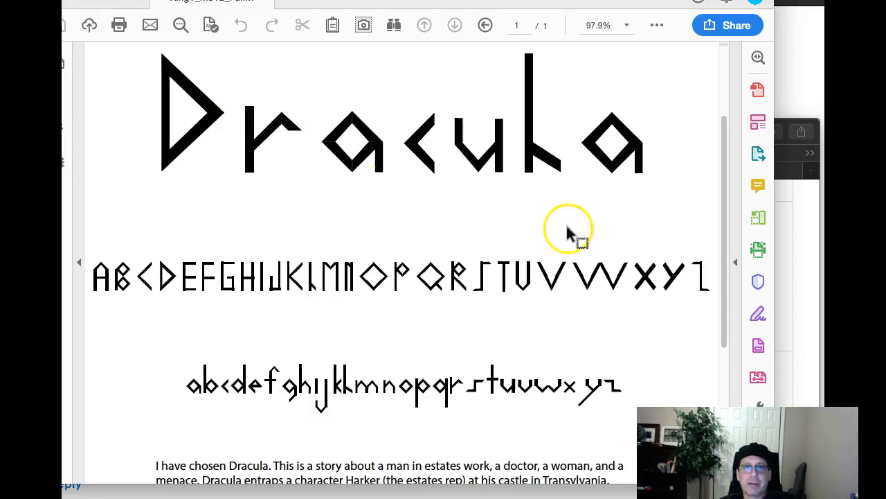
mouse_move(585, 249)
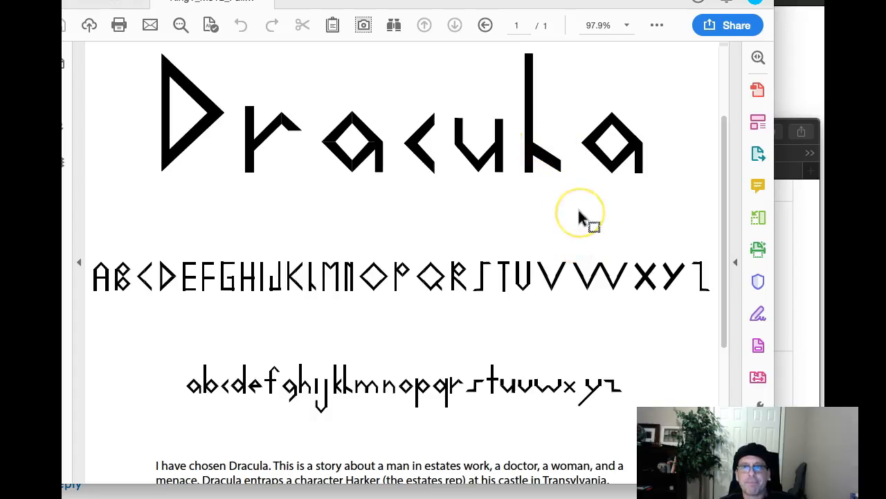
mouse_move(581, 218)
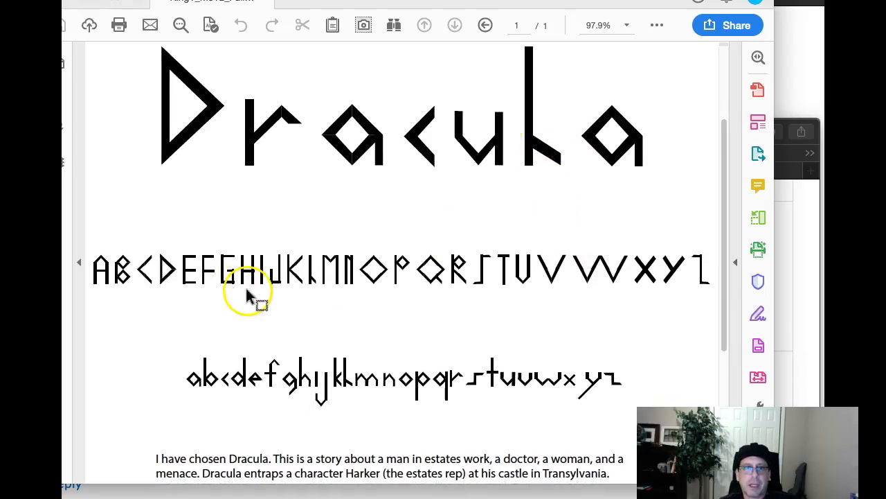
scroll("down", 3)
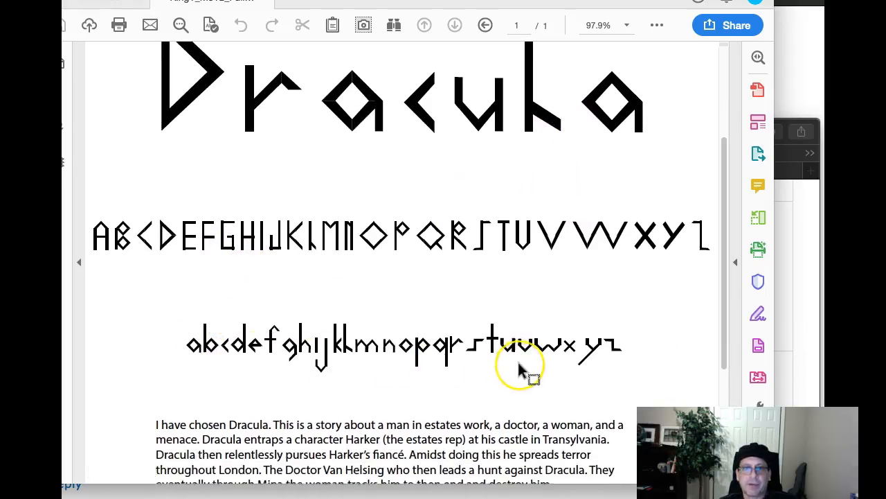
scroll("down", 3)
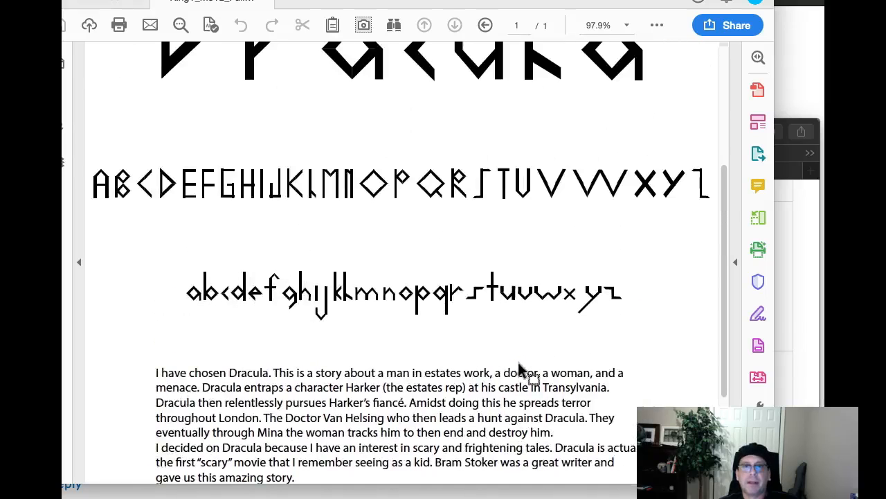
scroll("up", 3)
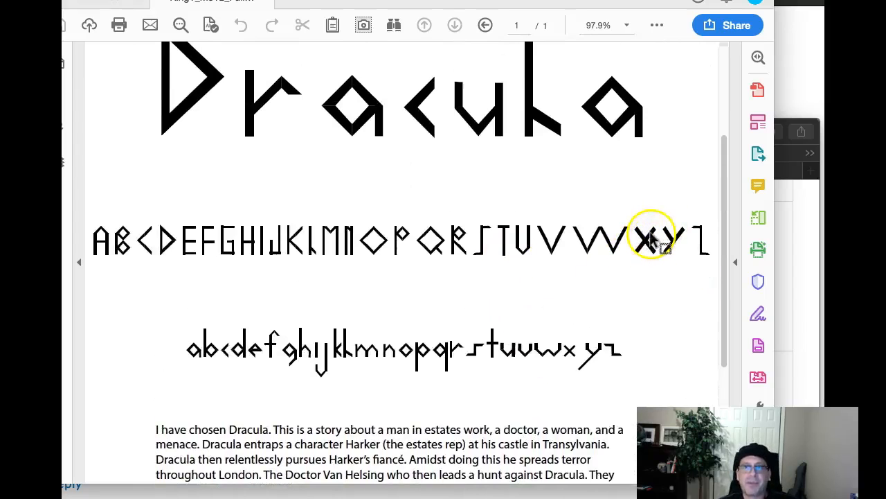
mouse_move(654, 260)
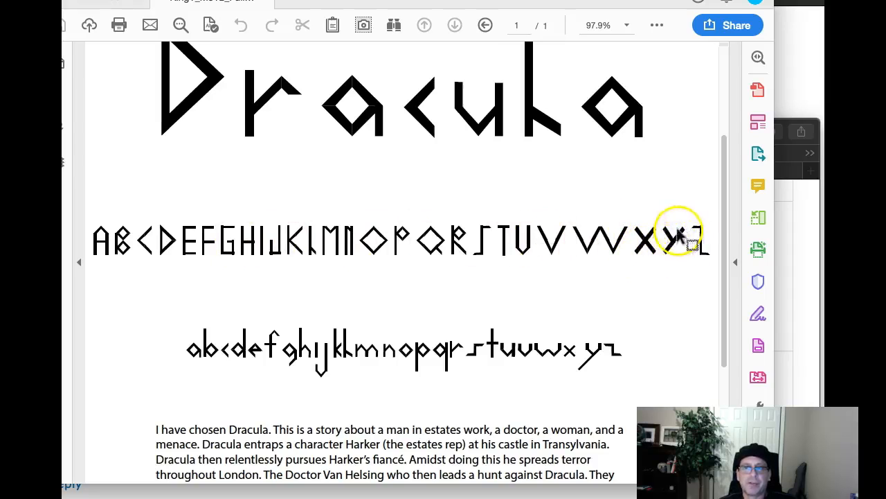
mouse_move(485, 236)
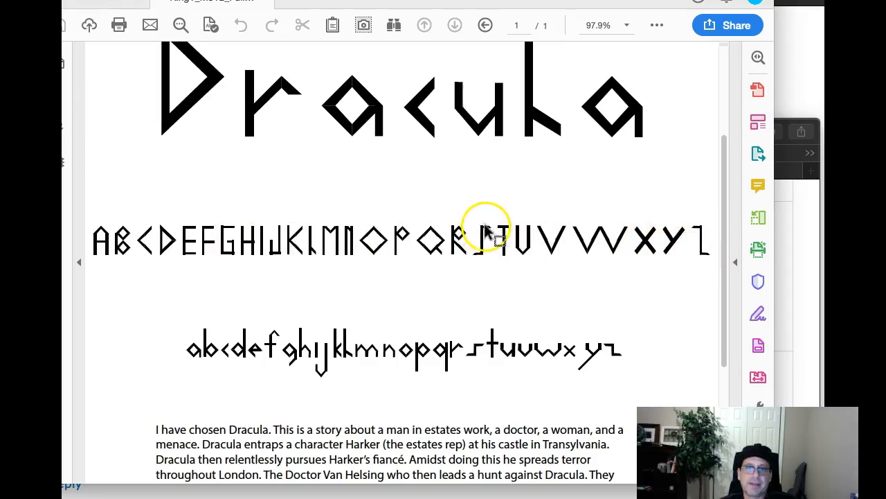
mouse_move(699, 239)
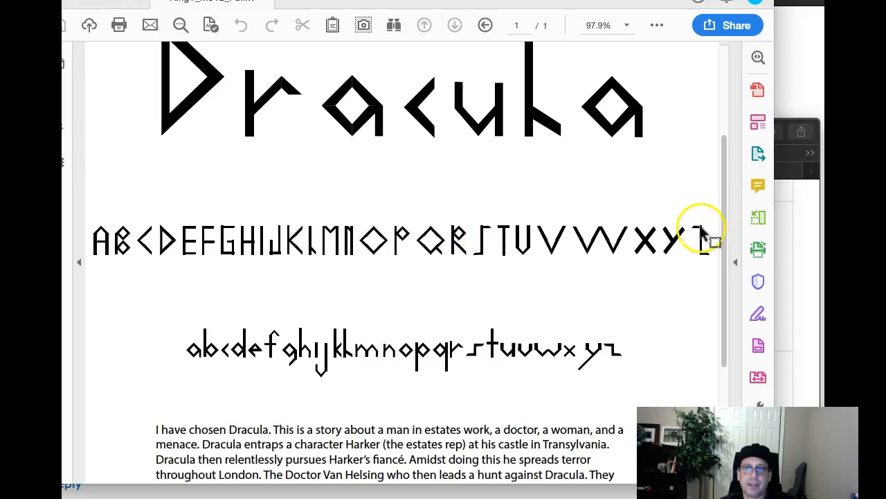
mouse_move(616, 235)
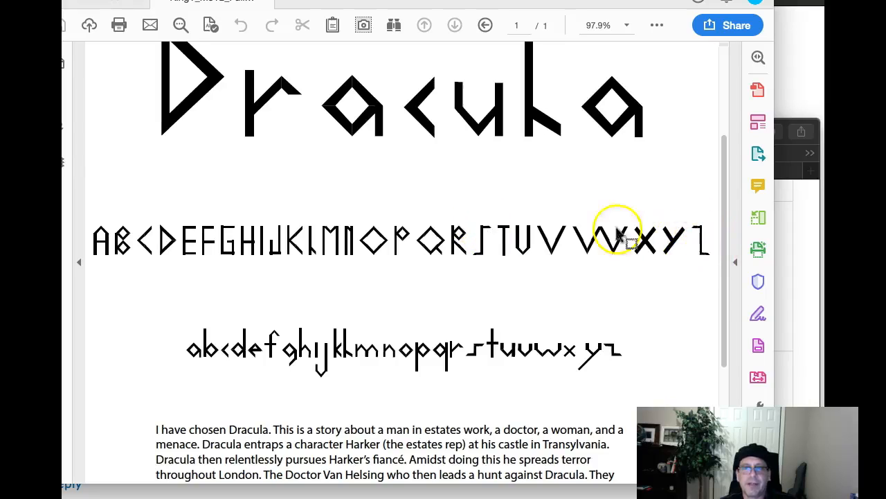
mouse_move(693, 274)
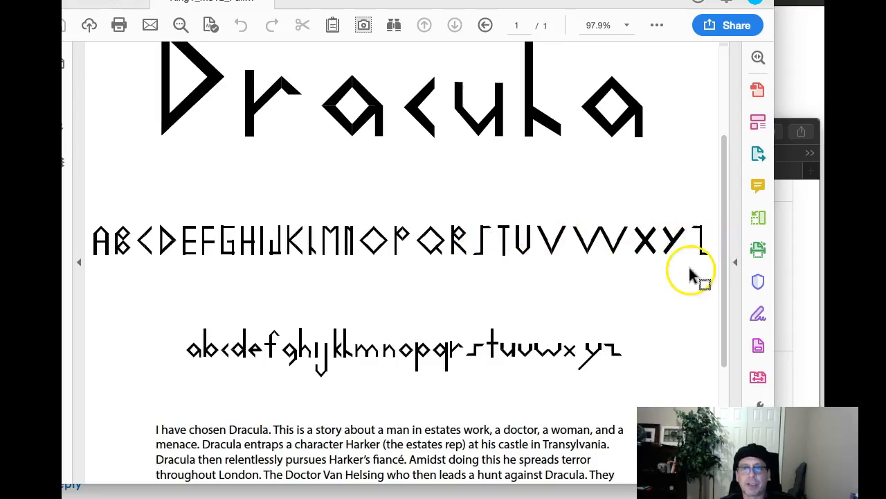
mouse_move(505, 238)
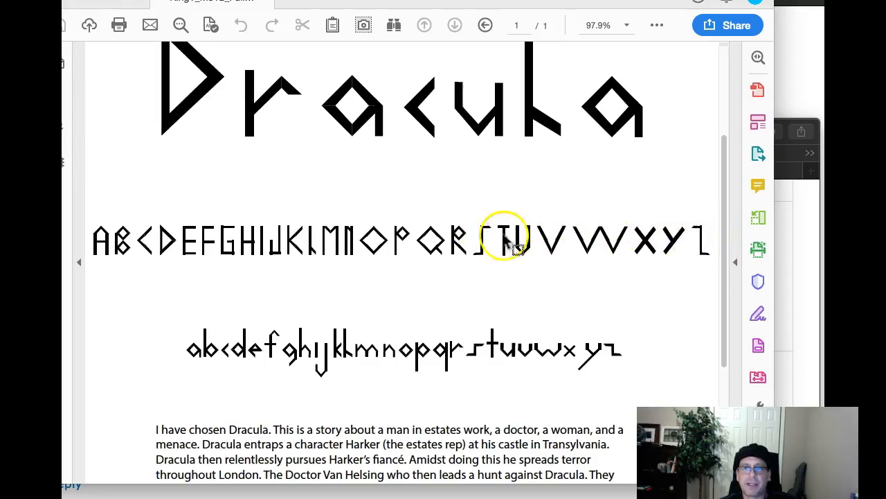
mouse_move(171, 274)
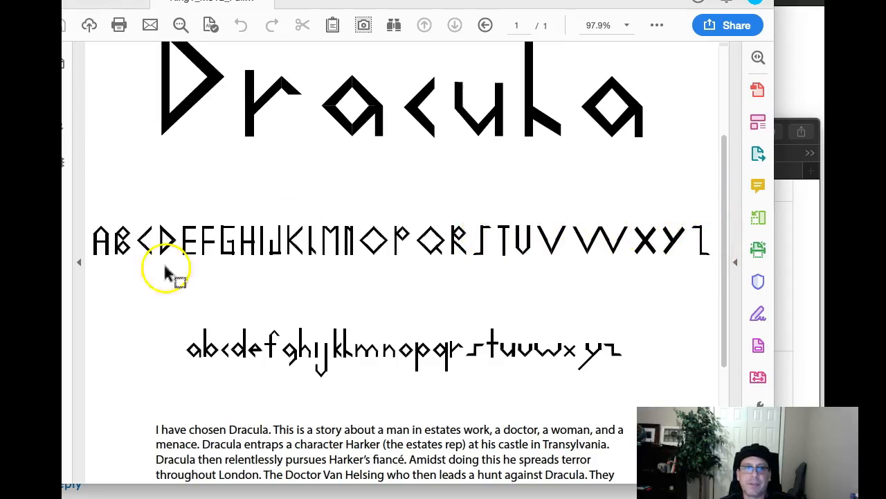
mouse_move(125, 259)
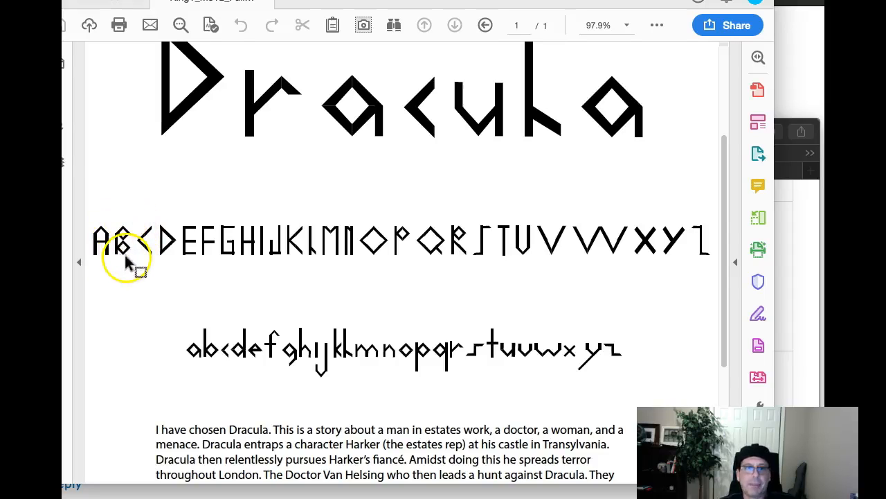
mouse_move(239, 272)
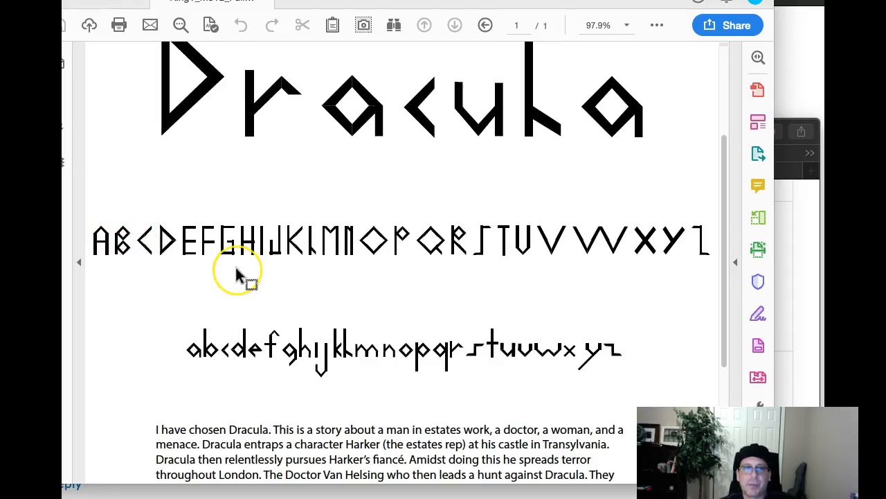
mouse_move(246, 280)
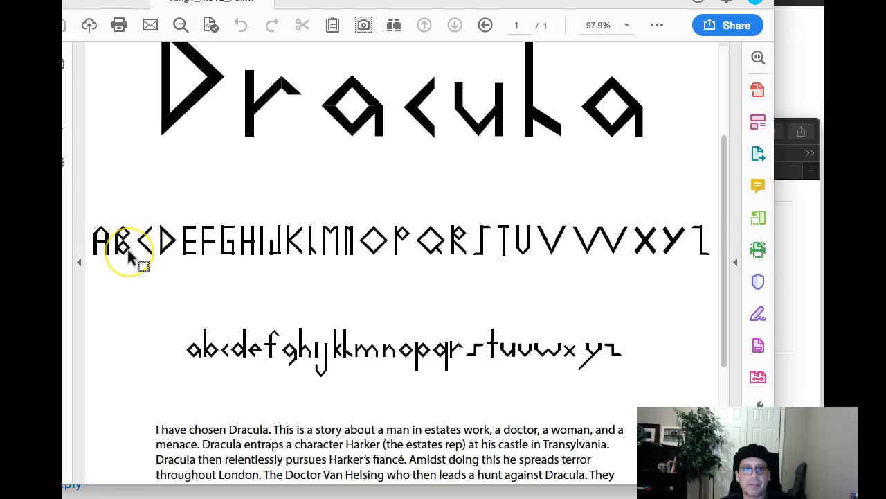
mouse_move(135, 259)
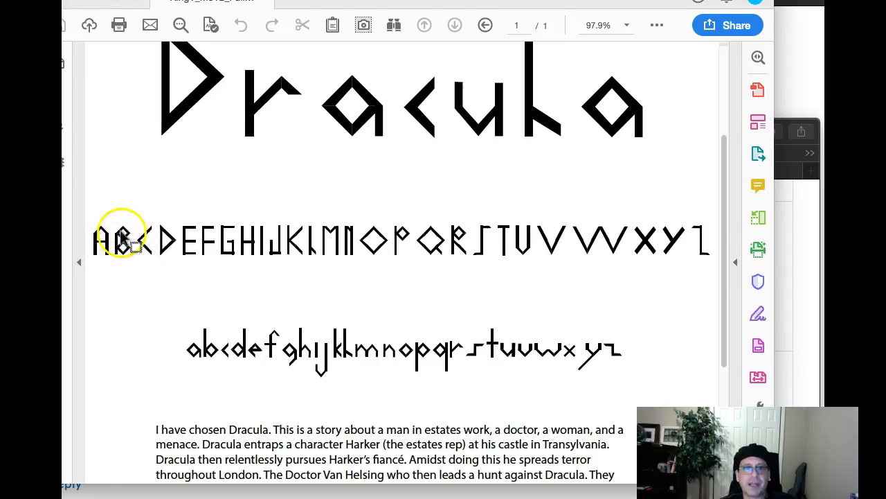
mouse_move(512, 357)
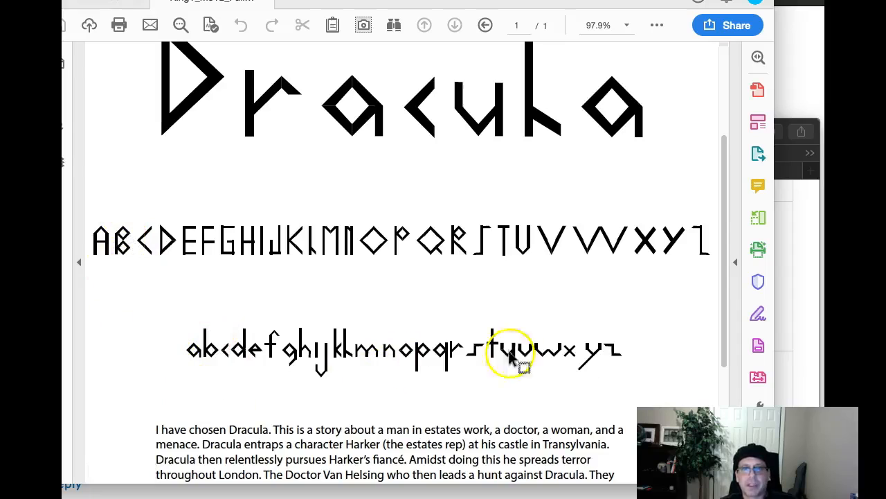
mouse_move(644, 353)
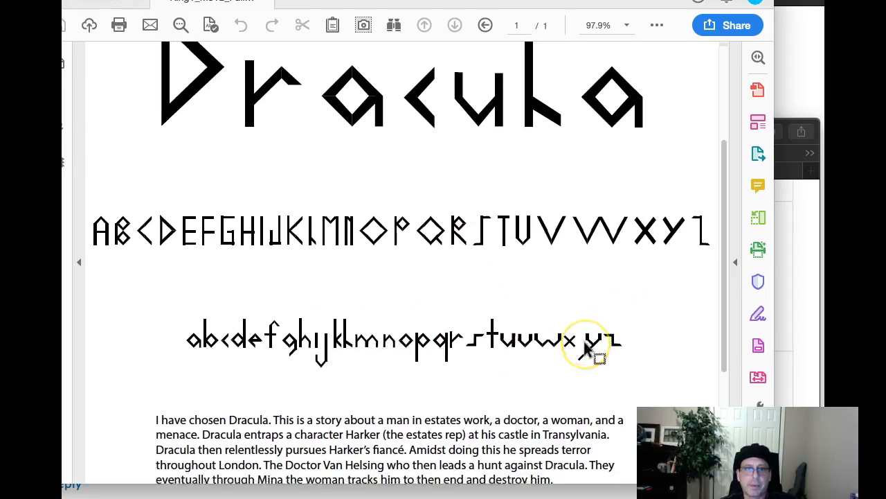
scroll("up", 3)
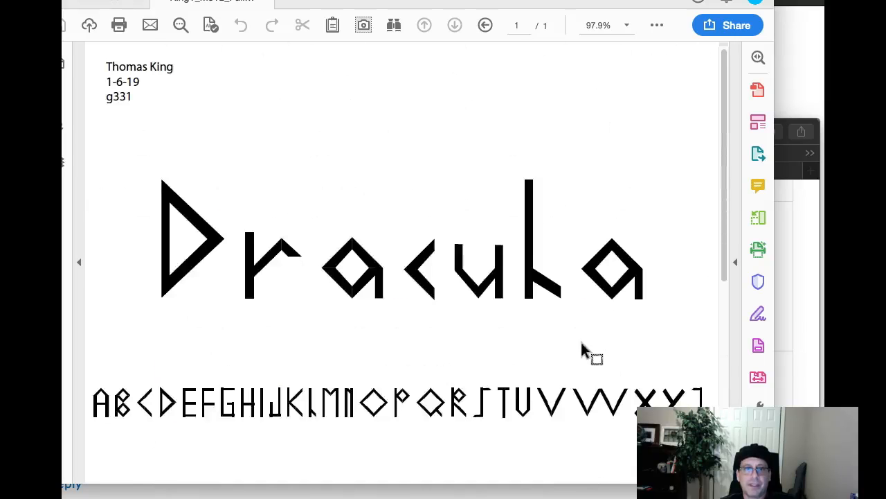
scroll("down", 3)
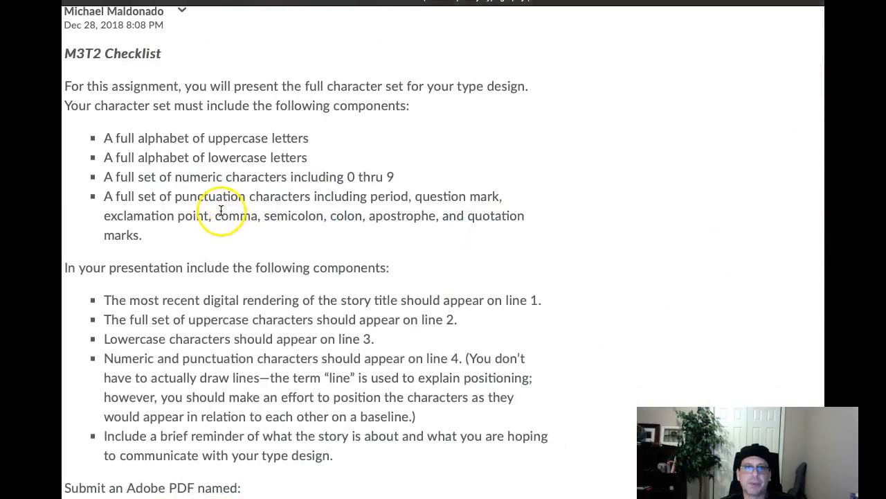
mouse_move(234, 230)
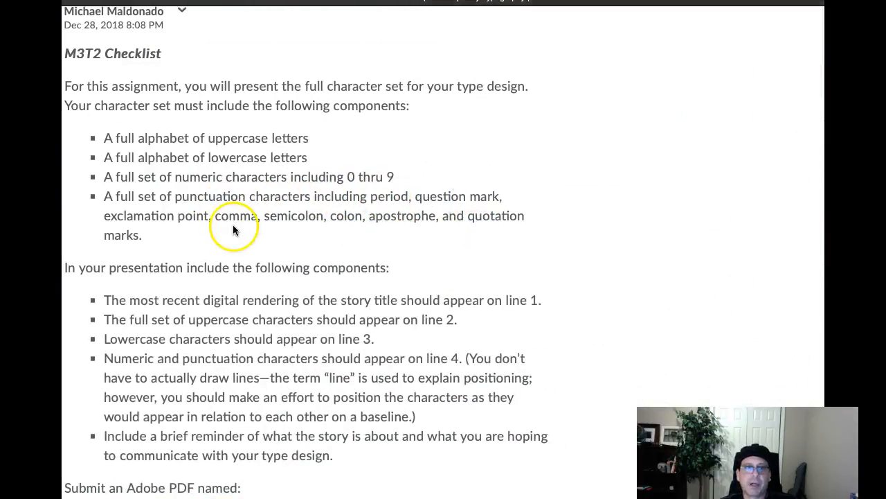
mouse_move(381, 232)
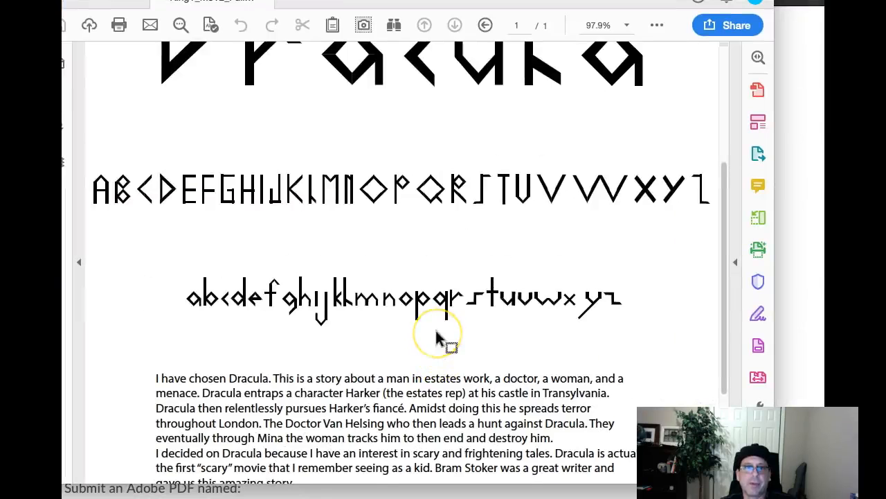
scroll("up", 3)
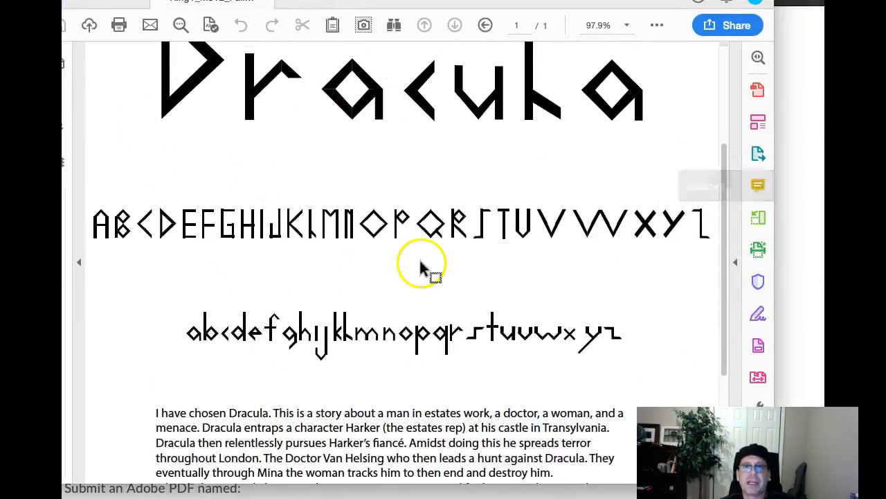
scroll("down", 3)
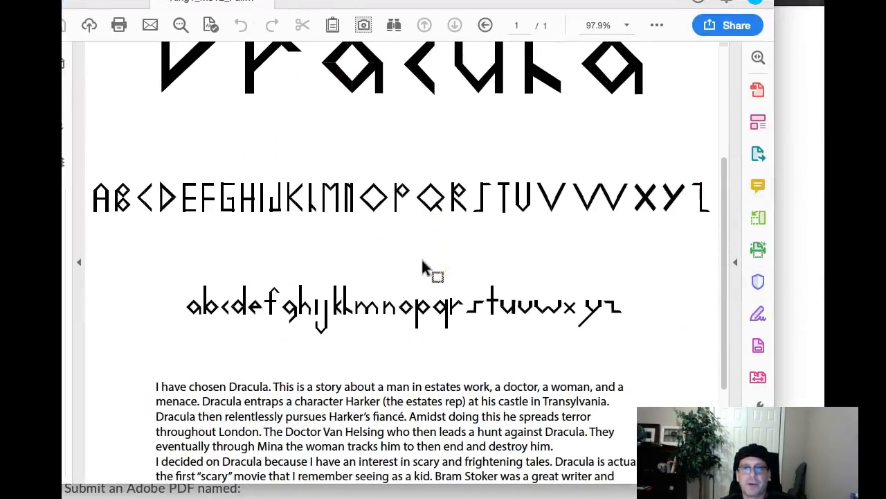
scroll("down", 3)
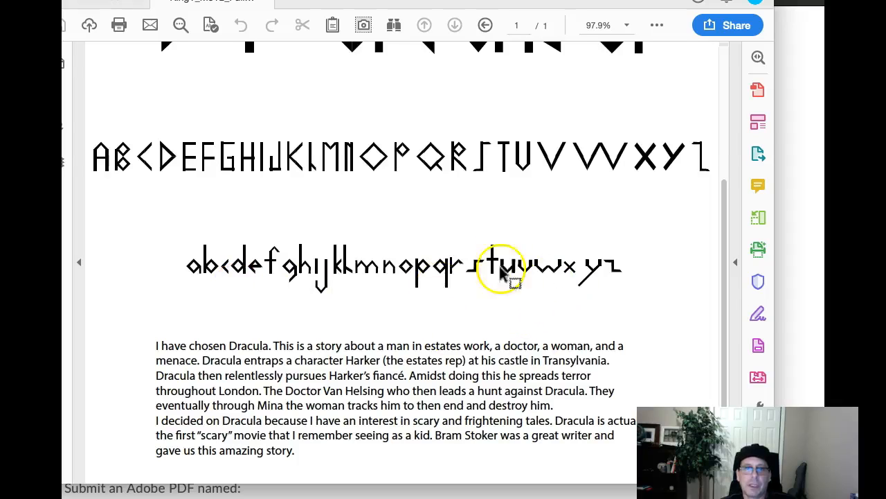
mouse_move(488, 308)
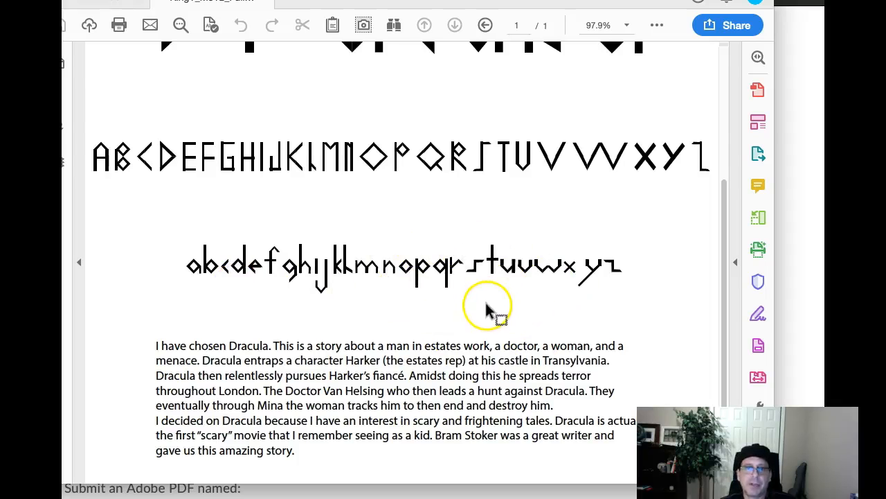
scroll("up", 3)
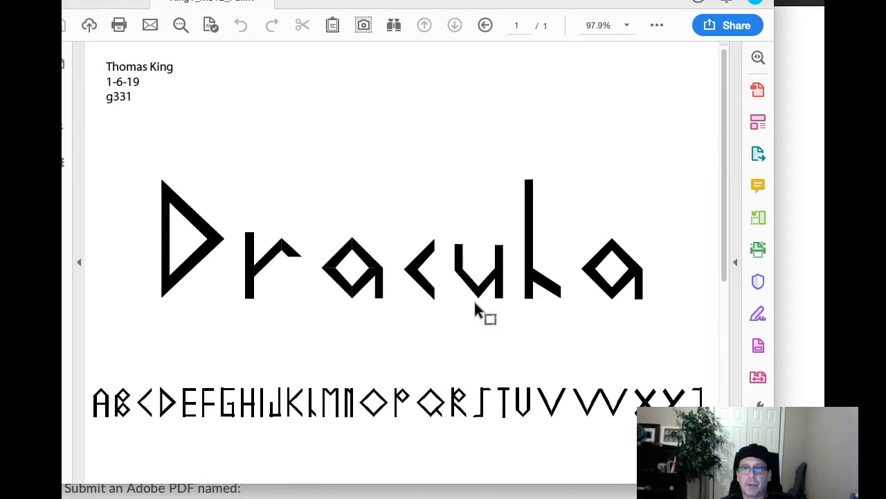
scroll("down", 3)
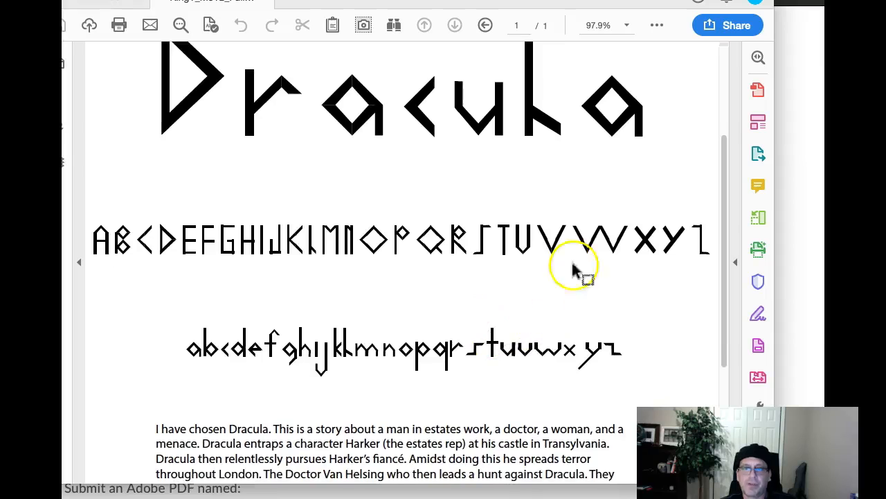
mouse_move(488, 303)
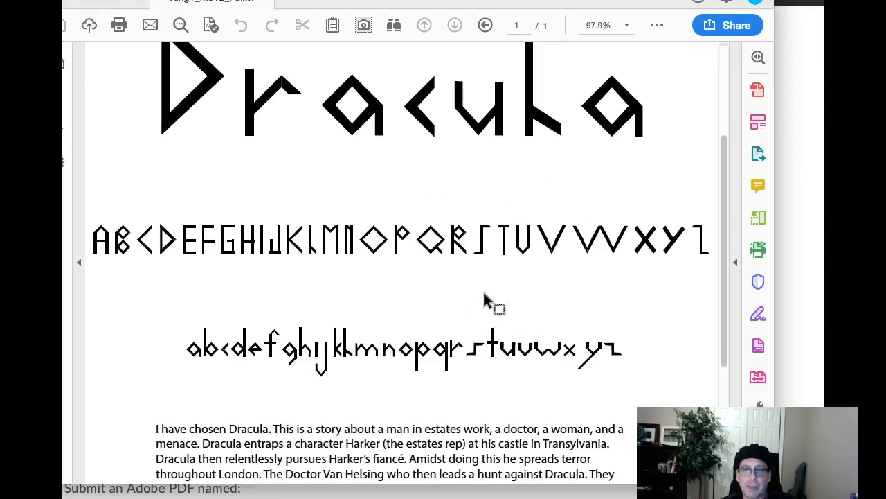
scroll("down", 3)
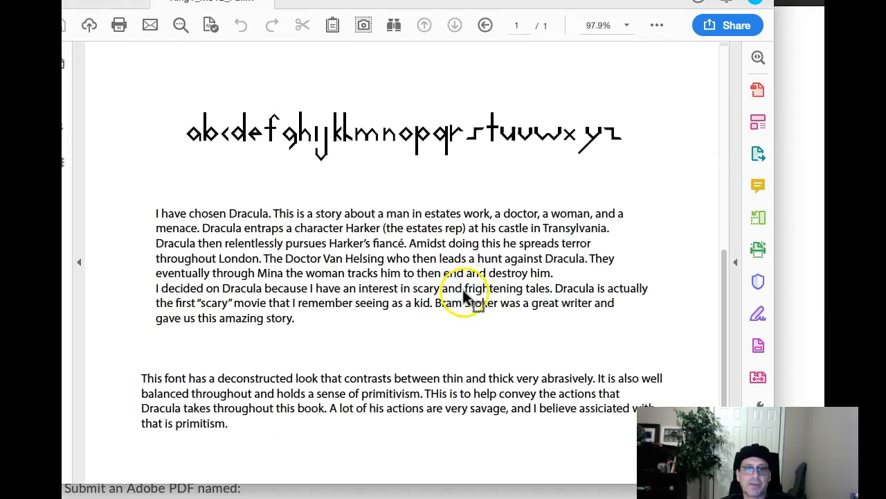
mouse_move(224, 245)
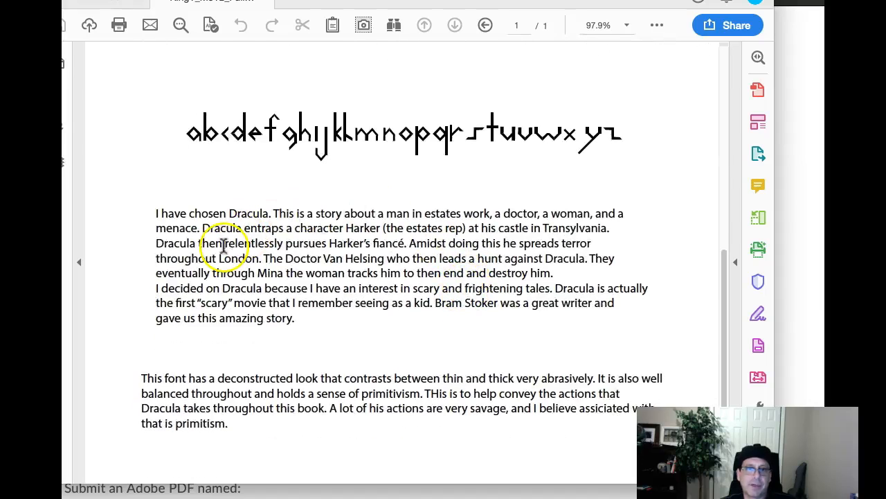